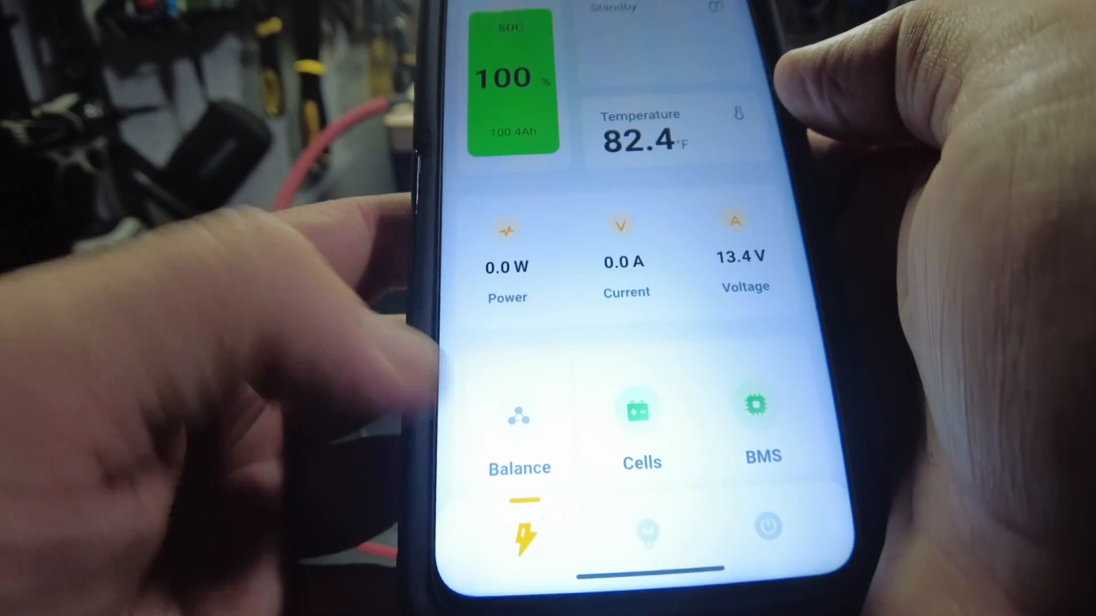
{"action": "scroll", "scroll_direction": "down", "scroll_amount": 3}
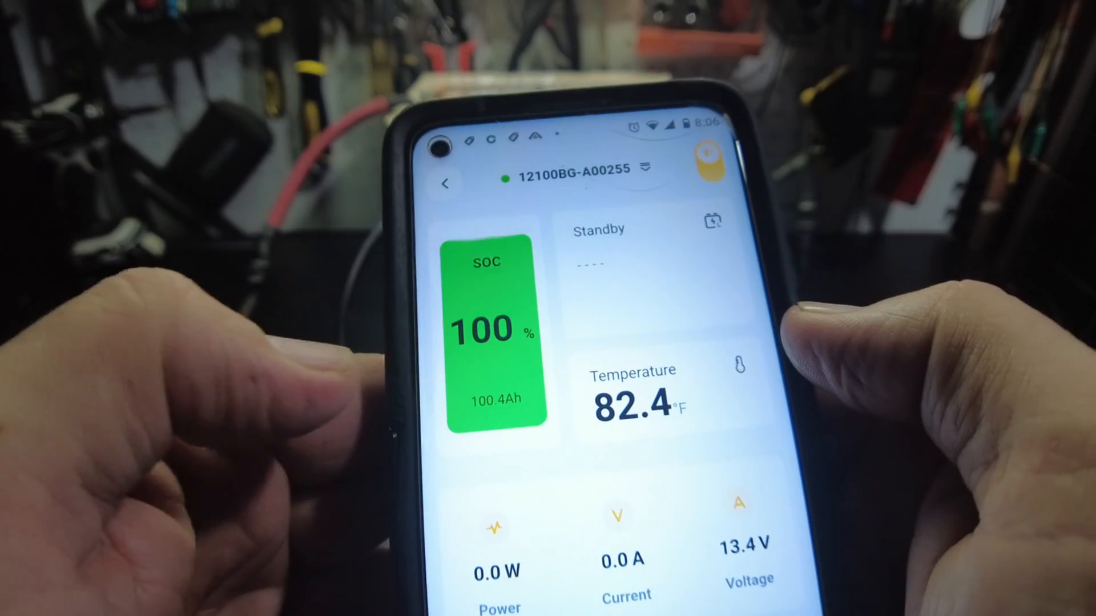
{"action": "scroll", "scroll_direction": "down", "scroll_amount": 3}
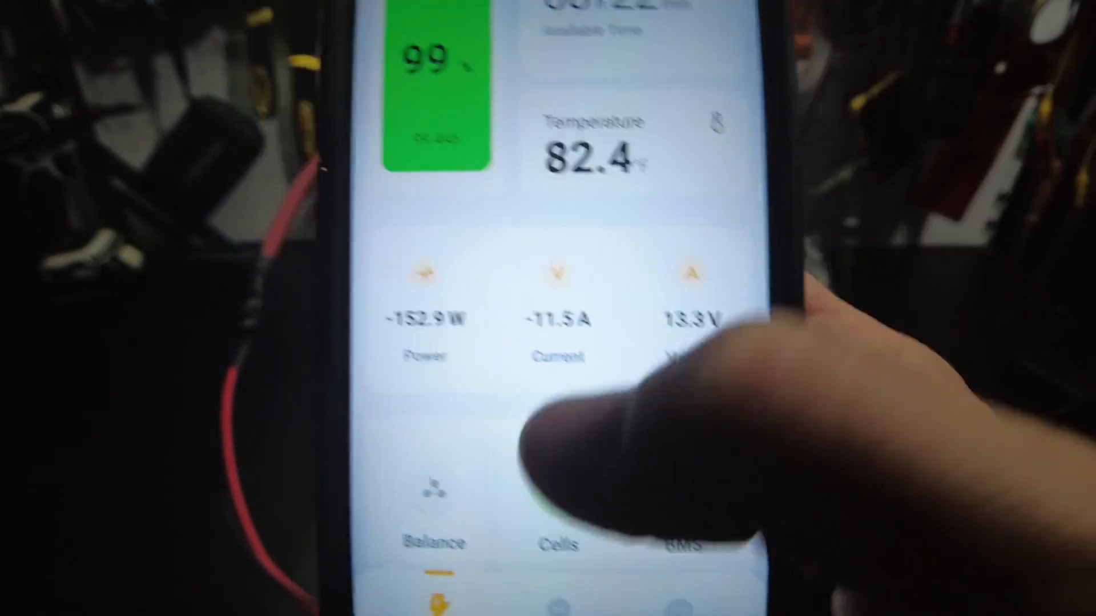